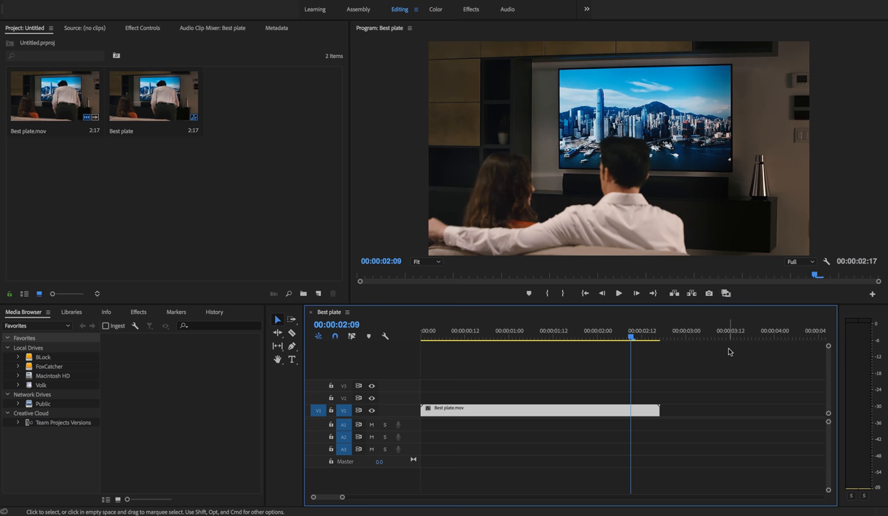
mouse_move(647, 337)
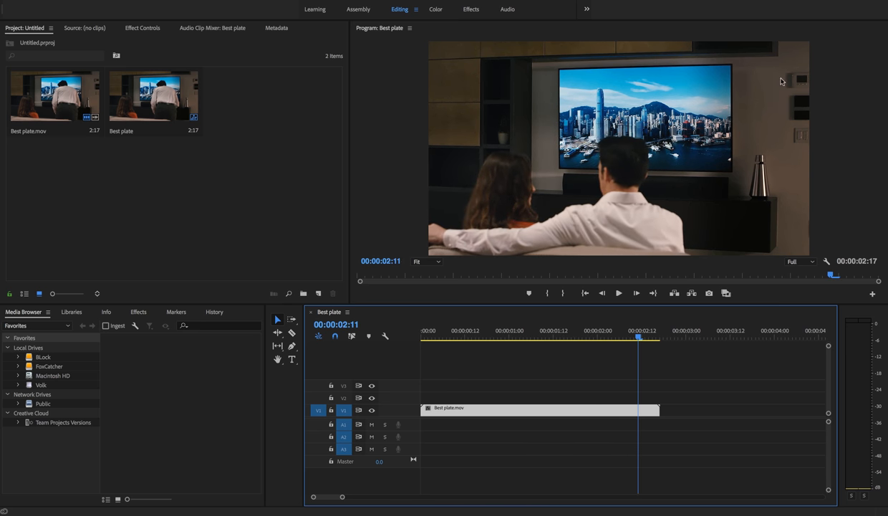
mouse_move(859, 174)
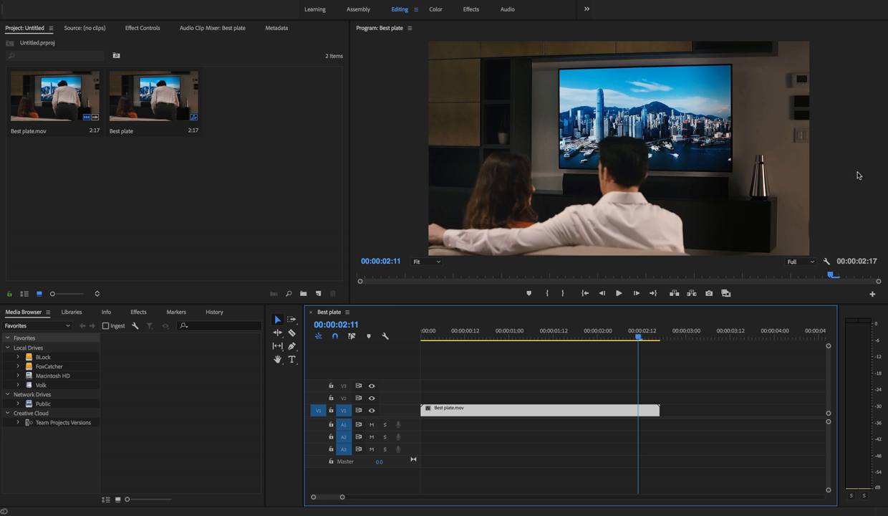
mouse_move(828, 159)
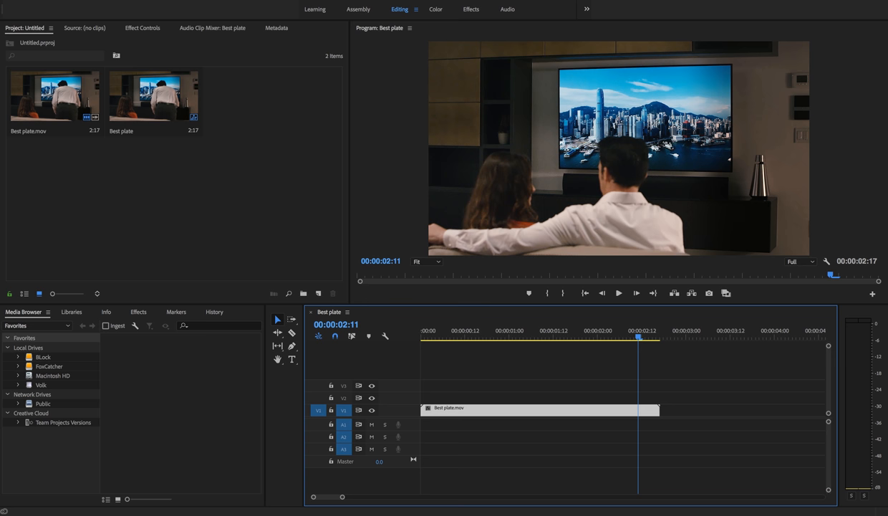
mouse_move(692, 292)
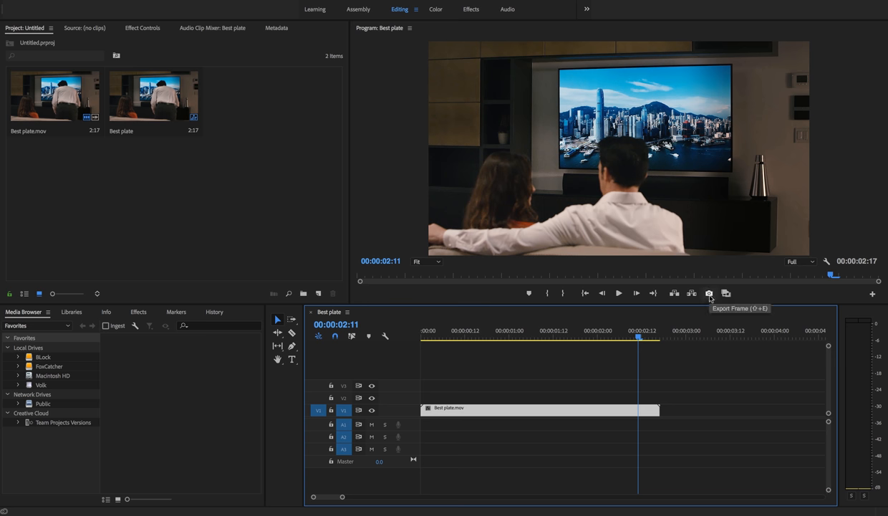
Export the current frame as a PNG still imported into the project.
click(709, 292)
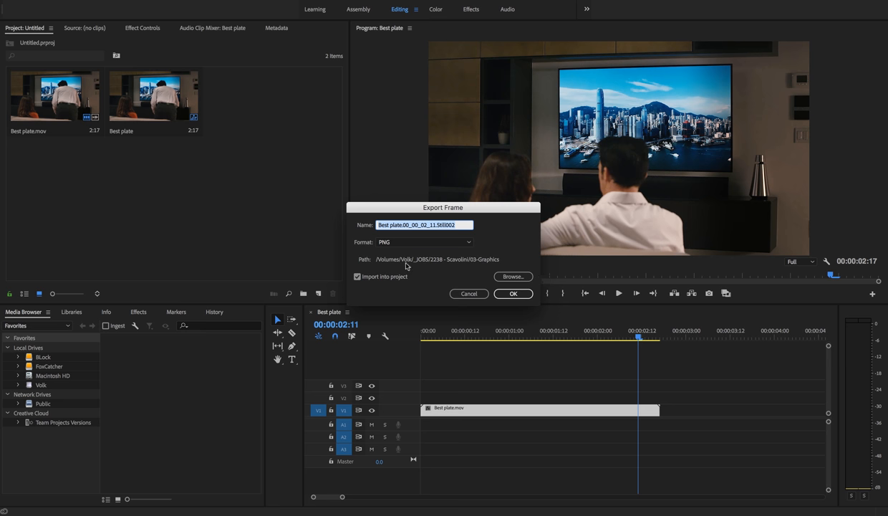
click(423, 241)
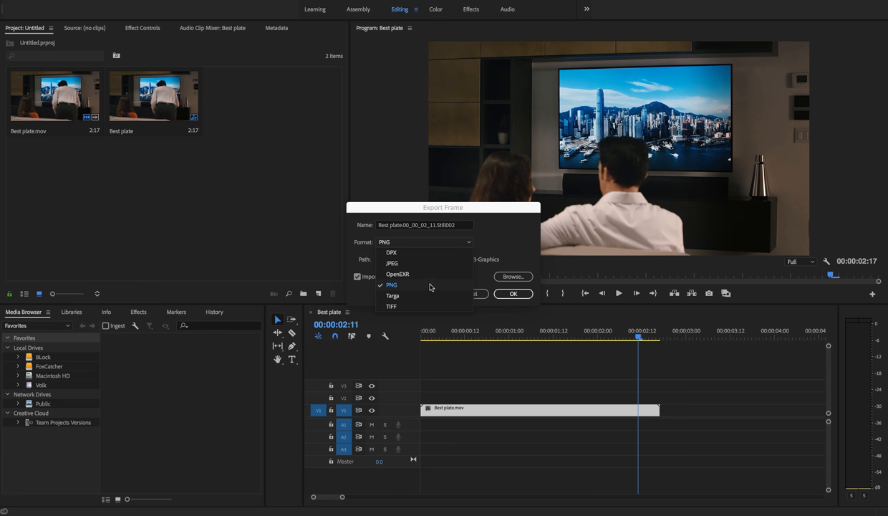
click(513, 294)
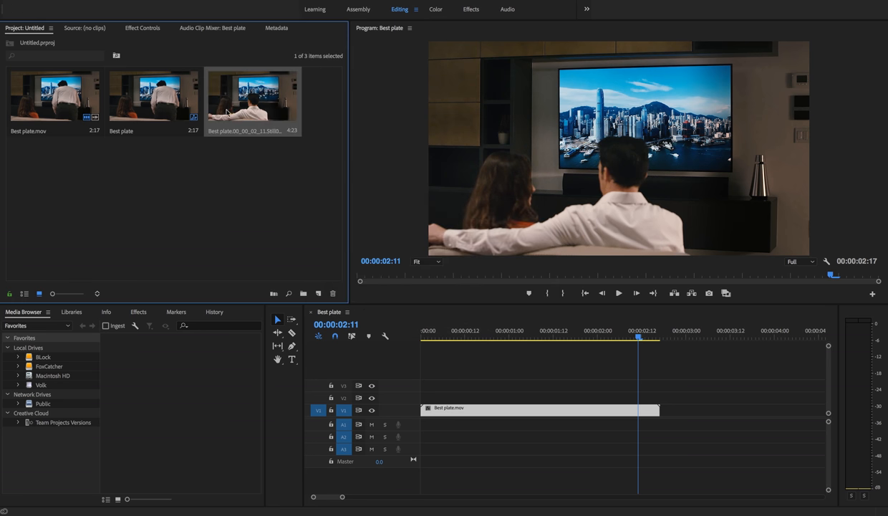
mouse_move(362, 109)
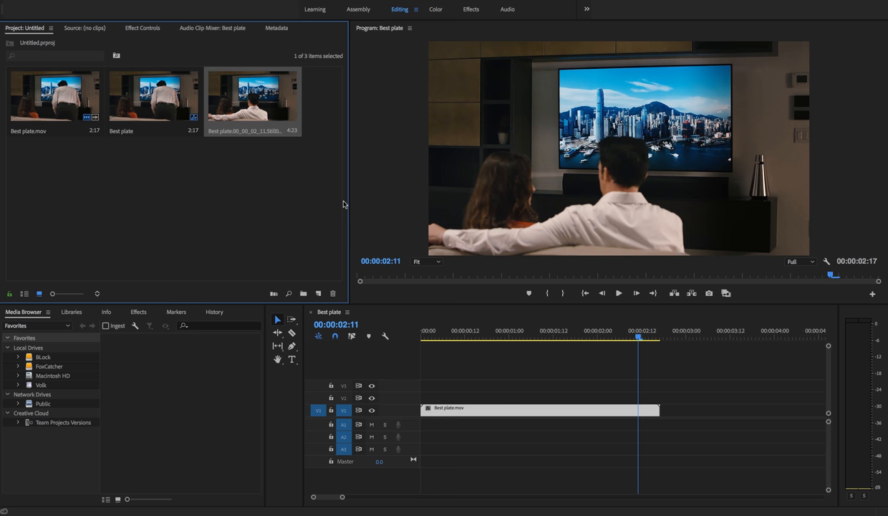
Add a four-point polygon opacity mask around the wall objects on Best plate and invert it.
click(143, 29)
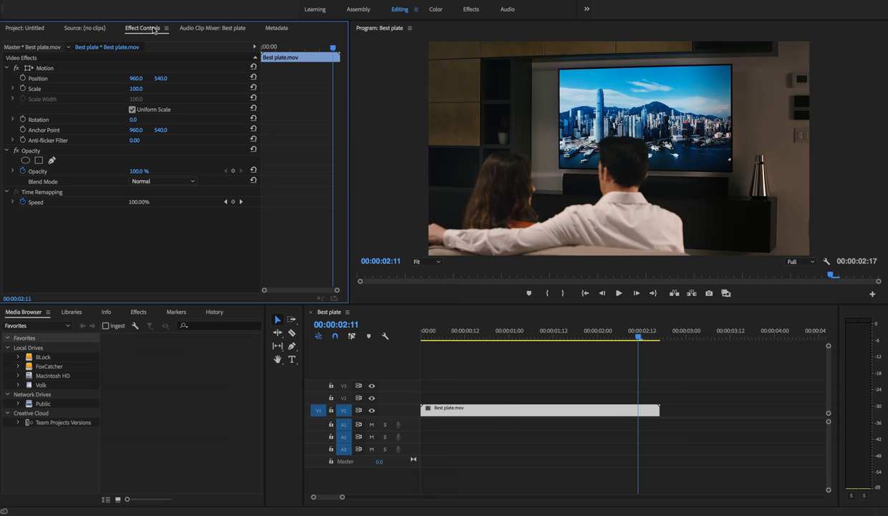
mouse_move(40, 161)
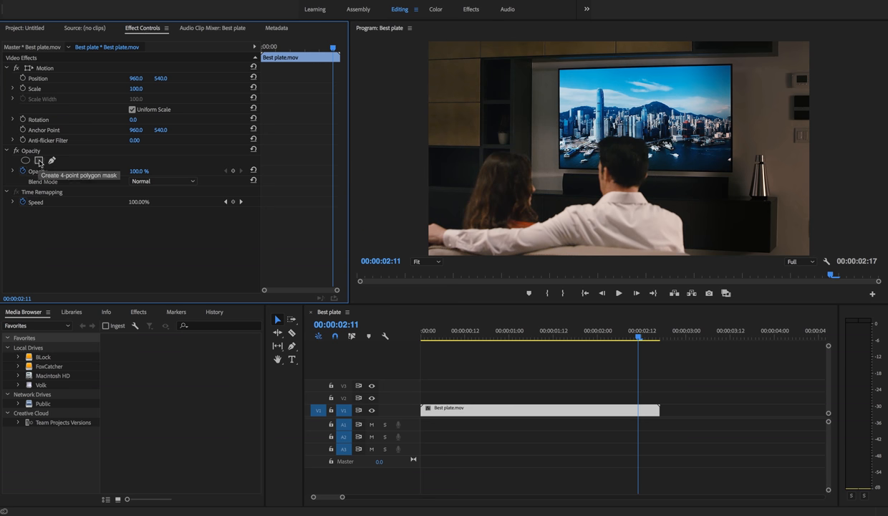
click(39, 161)
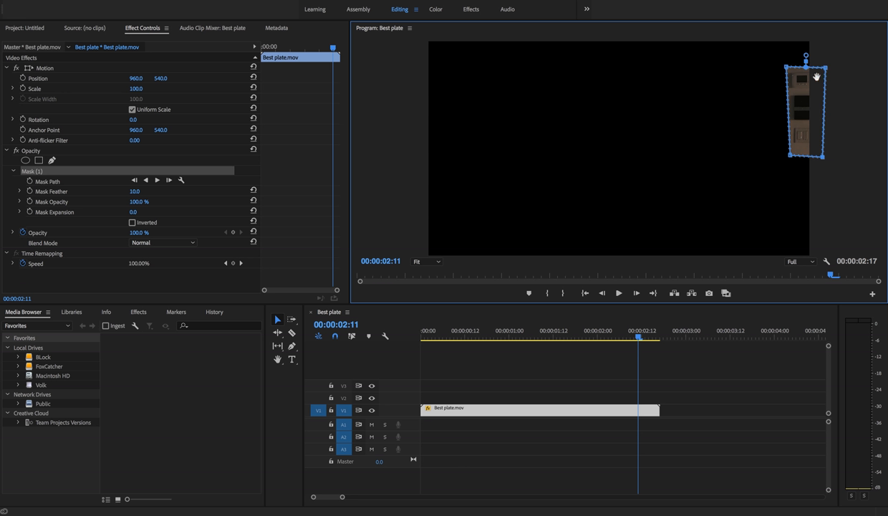
mouse_move(810, 58)
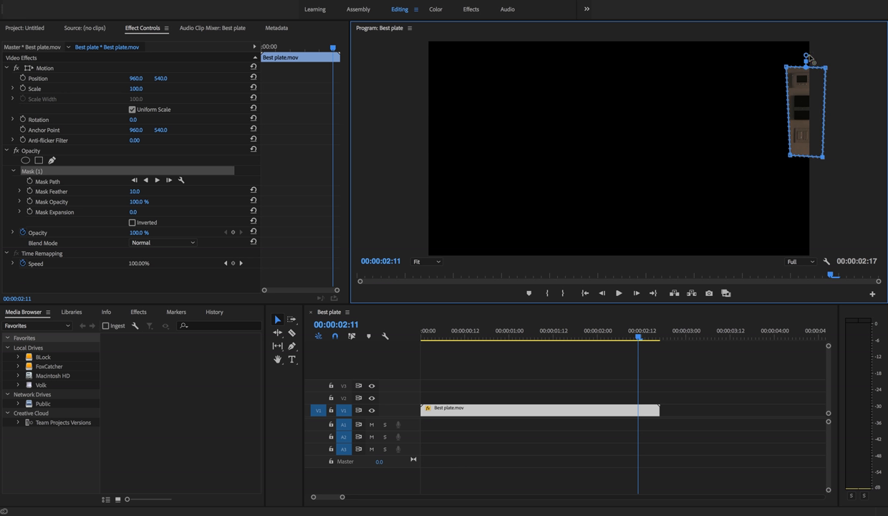
click(132, 223)
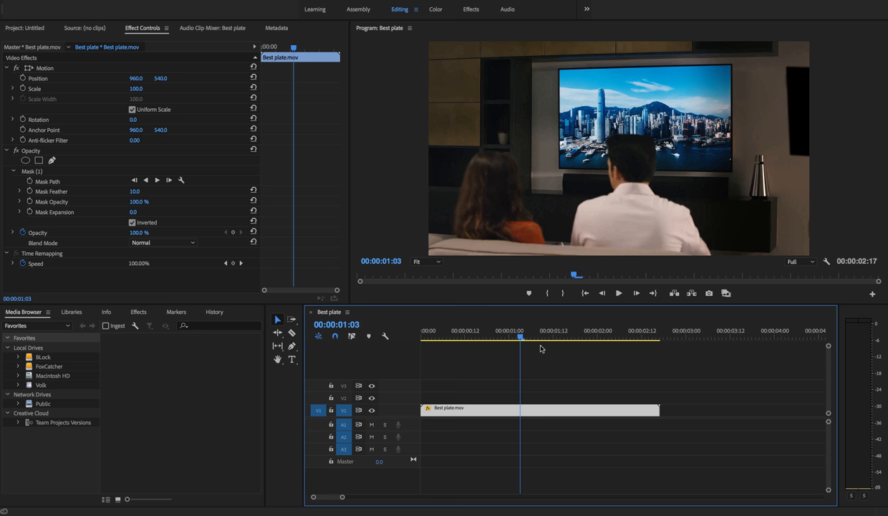
Check the mask at another frame and bring the exported PNG under the masked clip on V1.
click(567, 335)
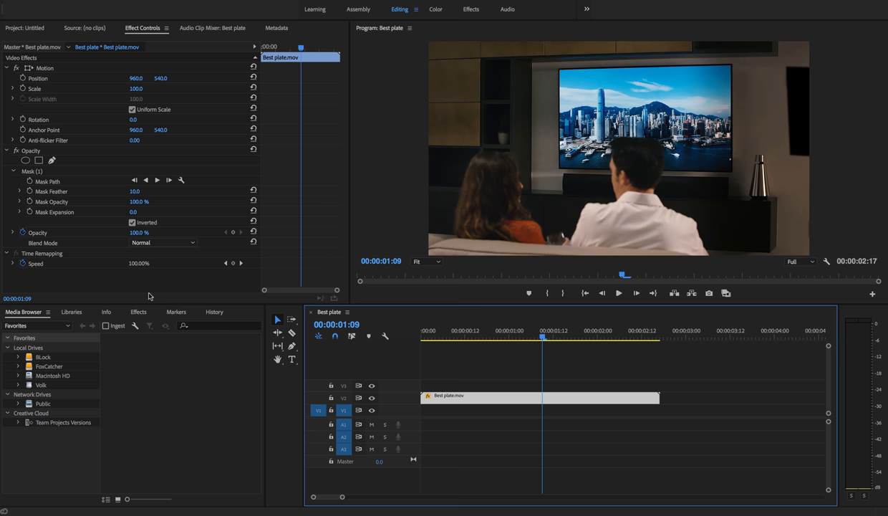
click(23, 29)
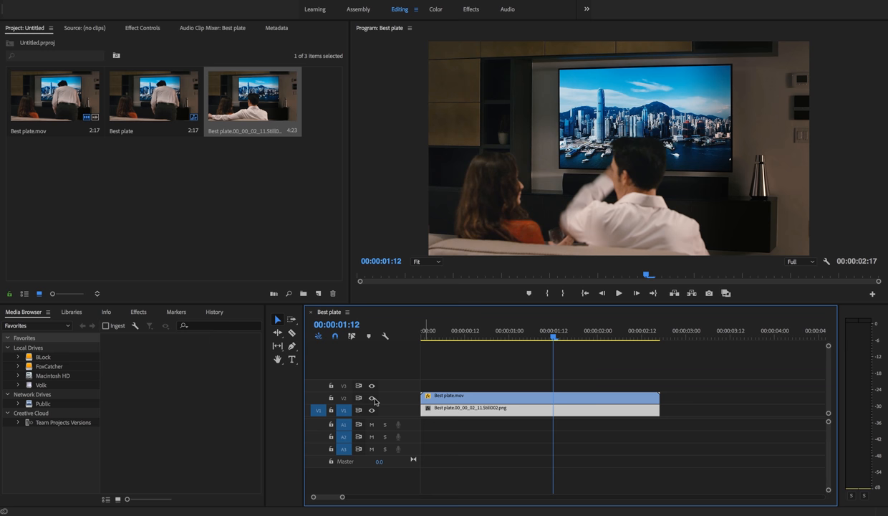
mouse_move(372, 410)
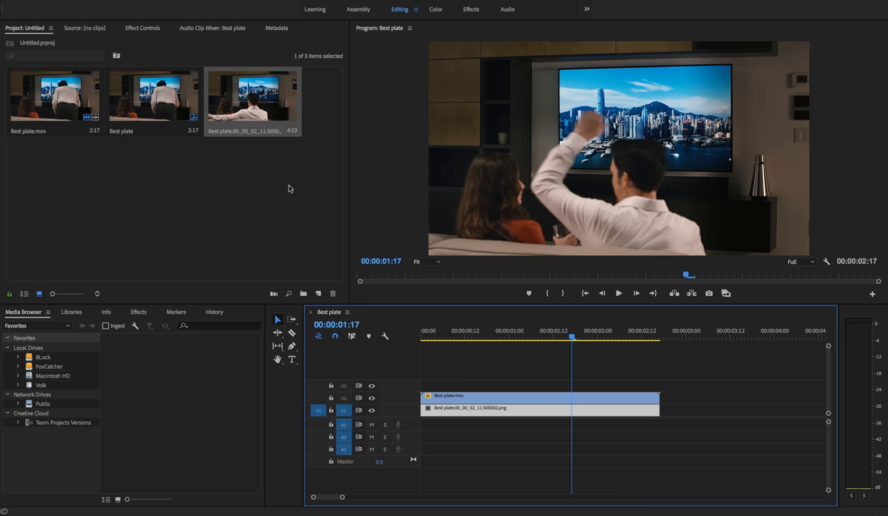
Edit the still in Photoshop and remove the selected wall controls with a Content-Aware fill.
right_click(252, 98)
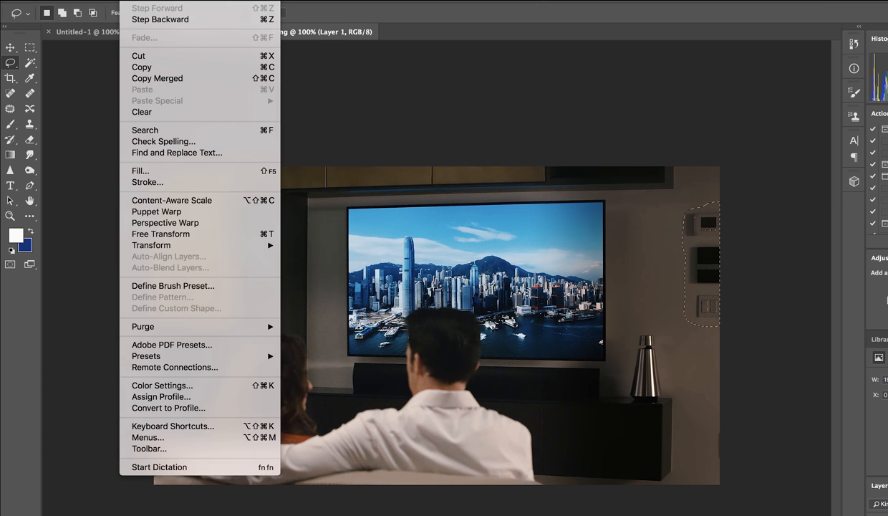
click(141, 171)
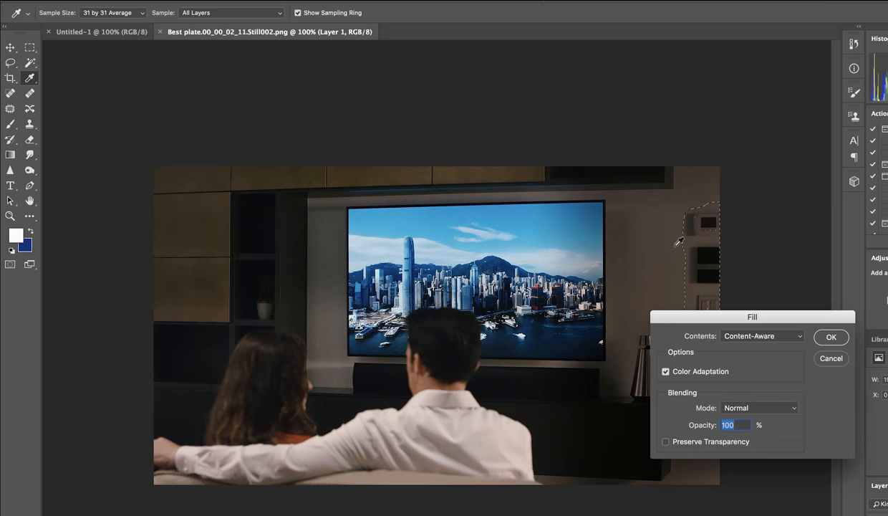
click(762, 335)
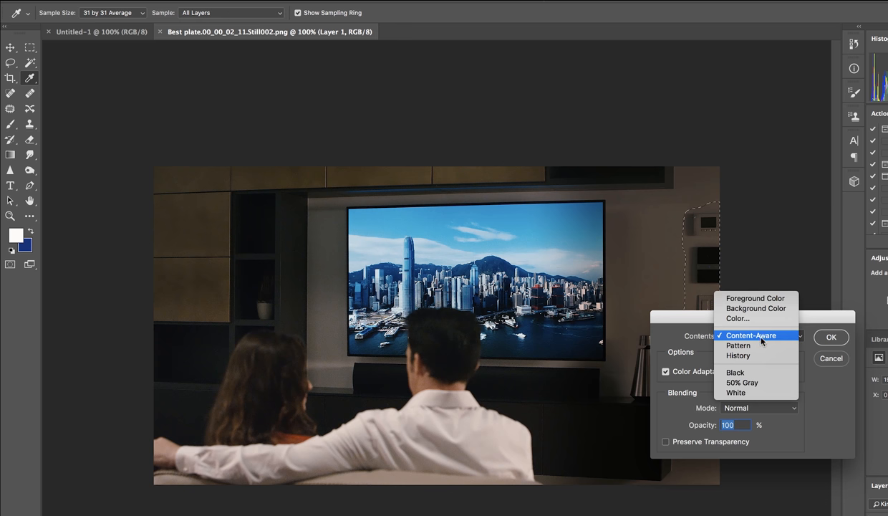
click(751, 335)
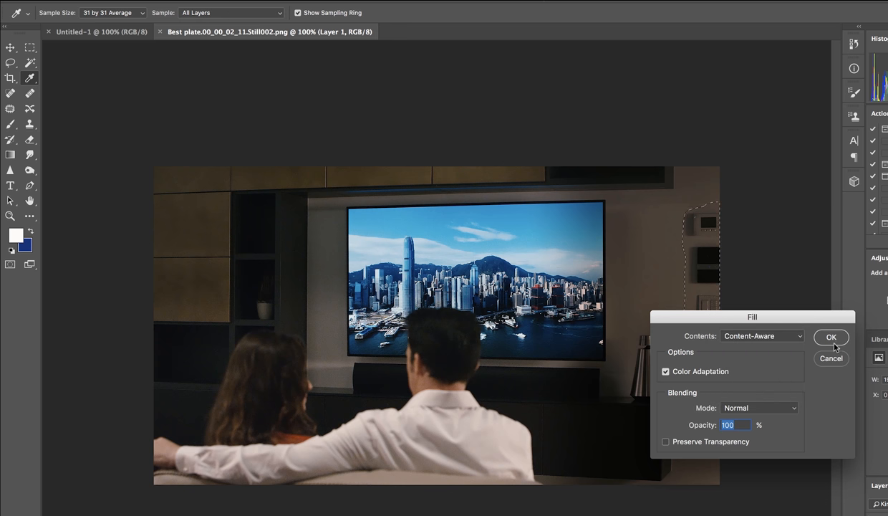
click(831, 338)
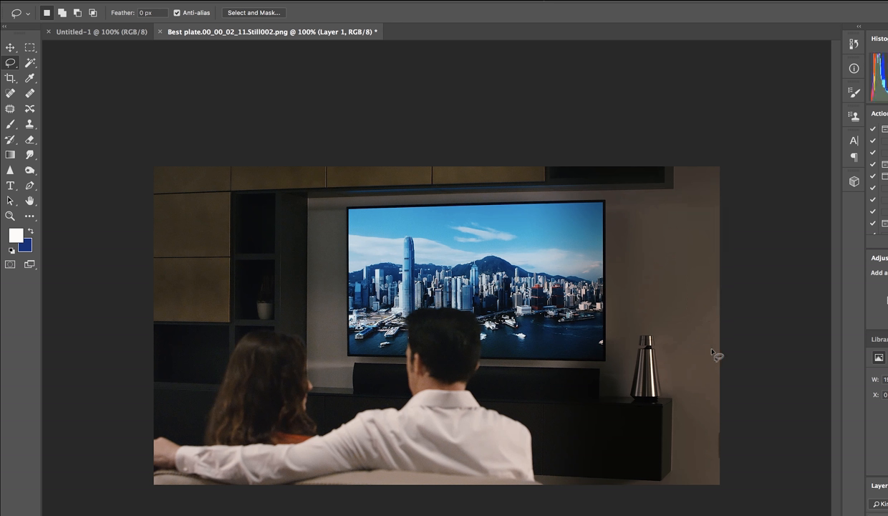
mouse_move(771, 281)
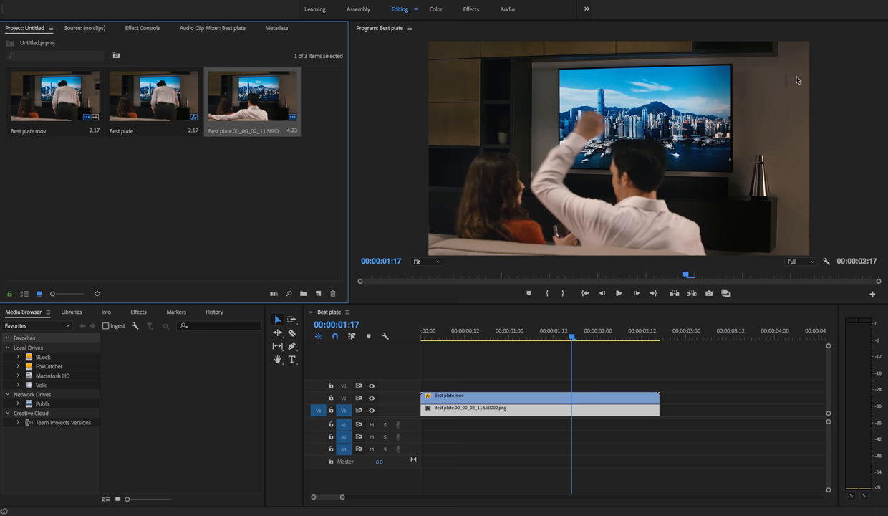
Back in Premiere, check the filled still on V1 beneath the masked Best plate clip.
click(536, 337)
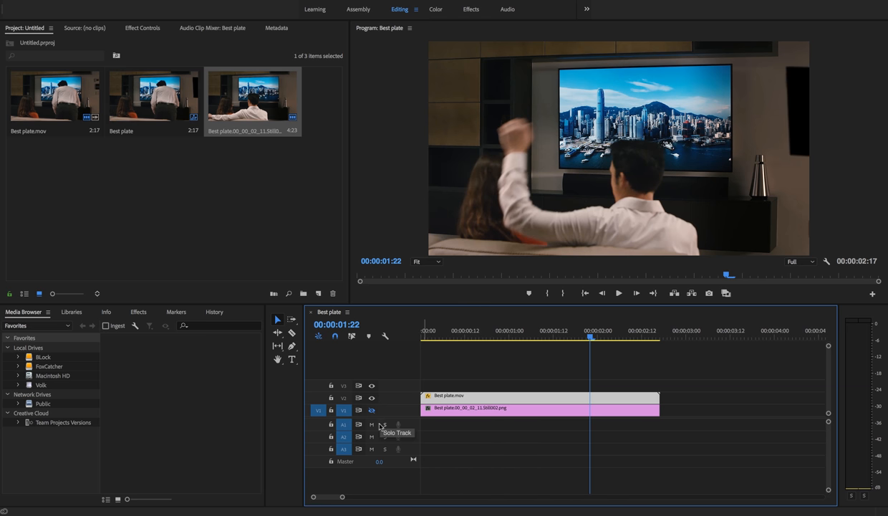
mouse_move(373, 341)
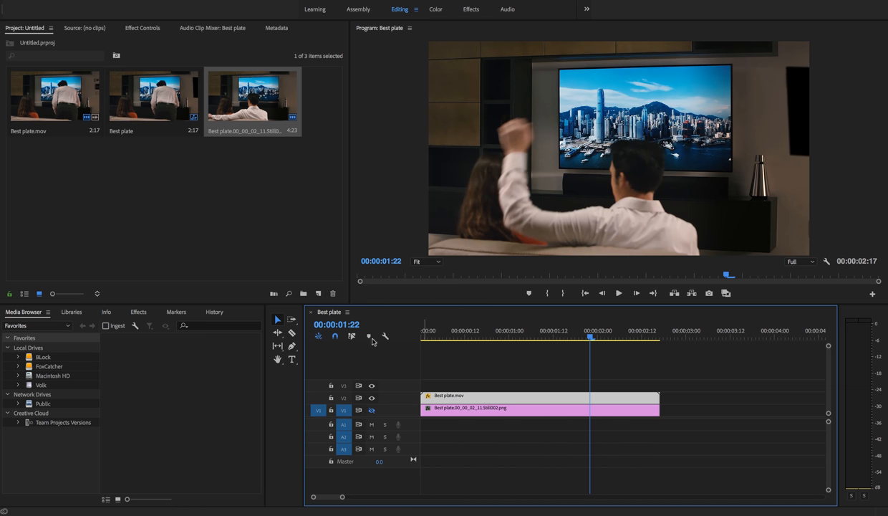
Show the PNG clip's effect settings and scrub early frames to confirm the wall stays clear.
click(143, 28)
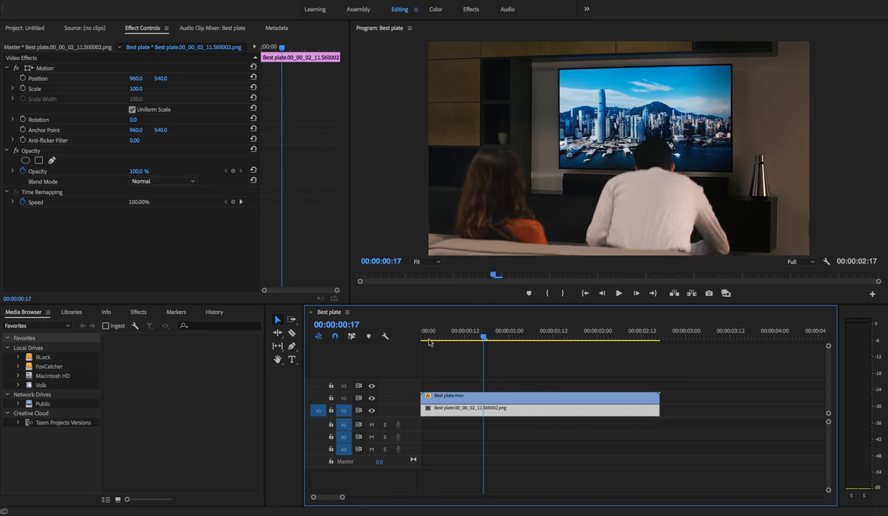
click(619, 292)
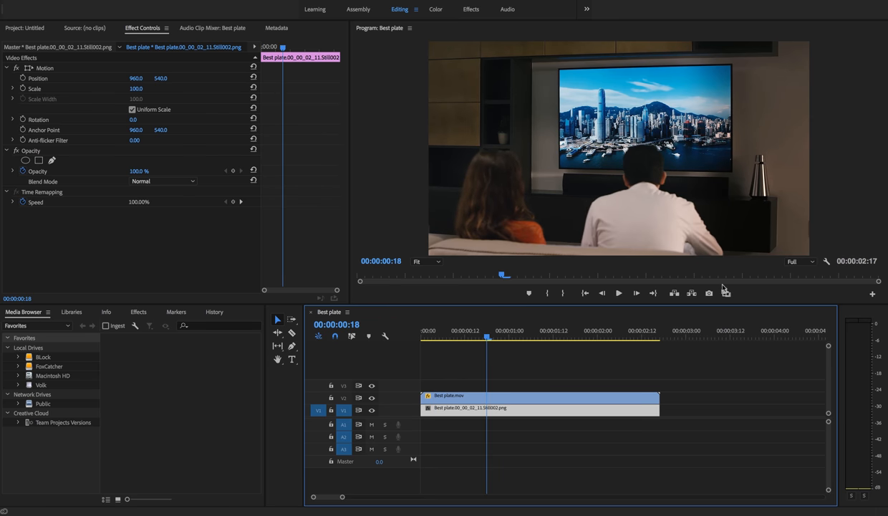
mouse_move(593, 265)
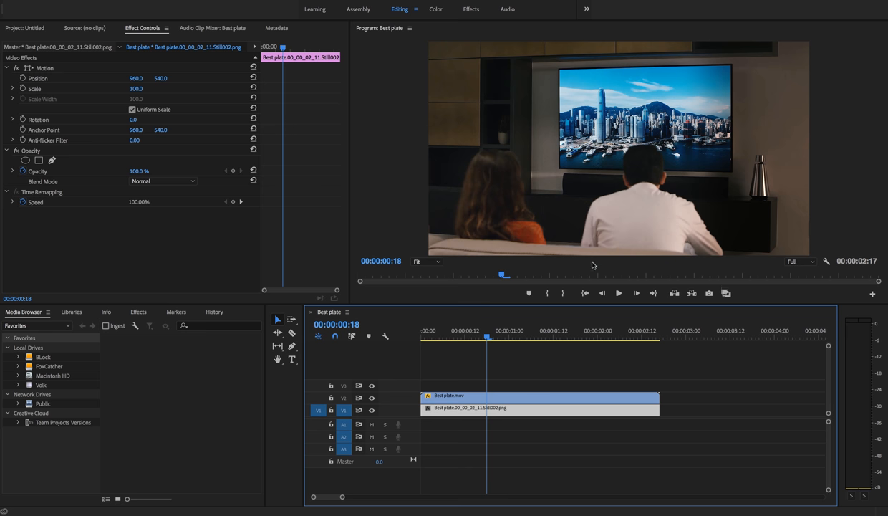
click(509, 329)
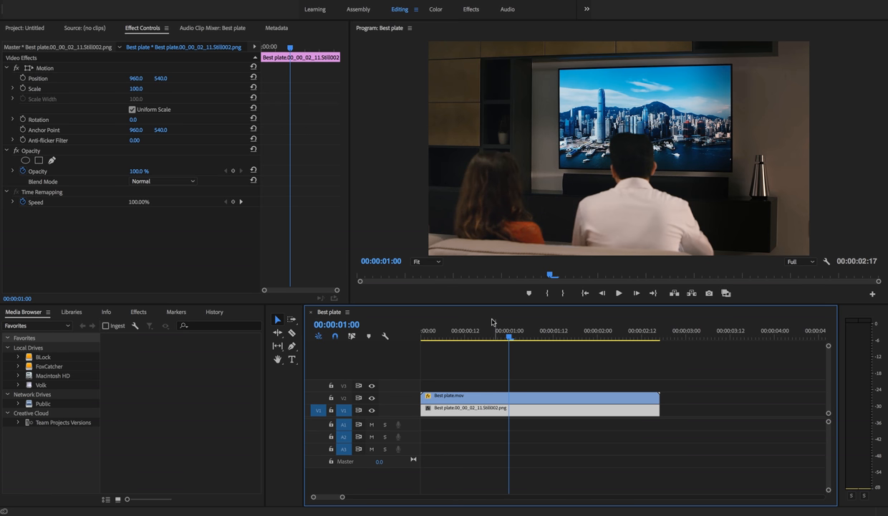